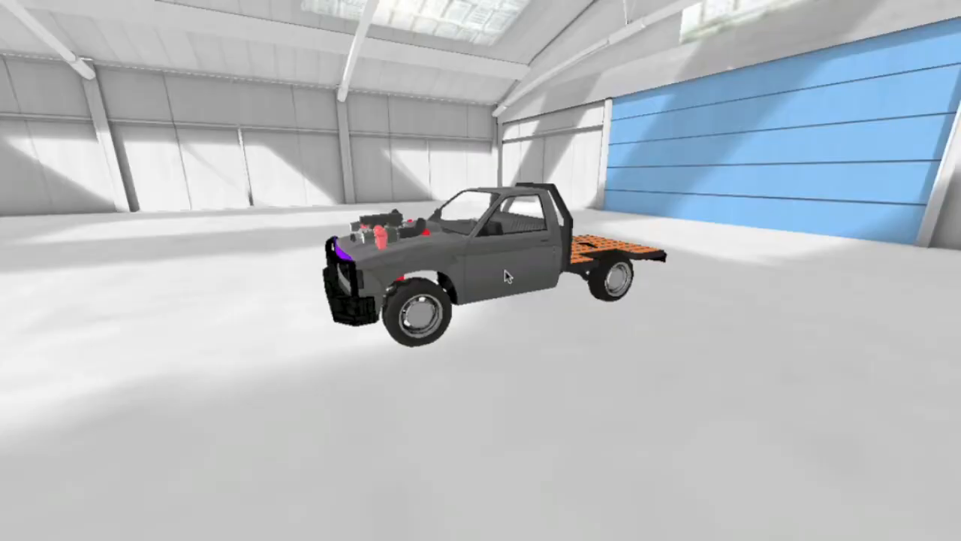
mouse_move(823, 303)
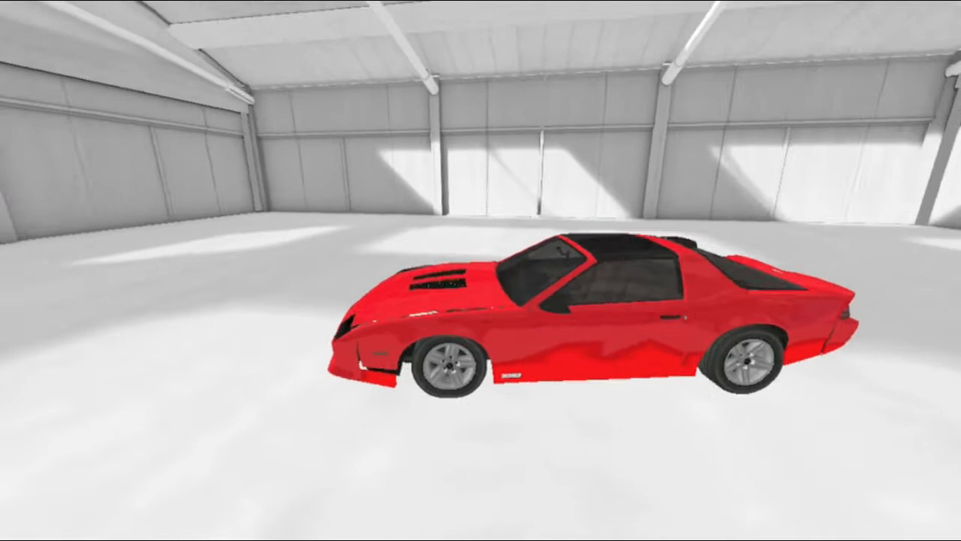
left_click_drag(601, 300, 300, 301)
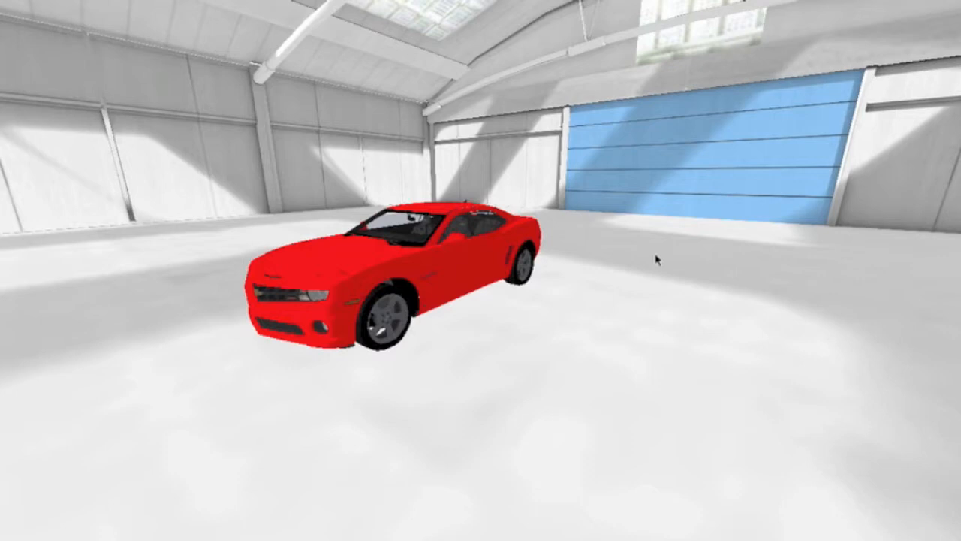
left_click_drag(661, 259, 495, 477)
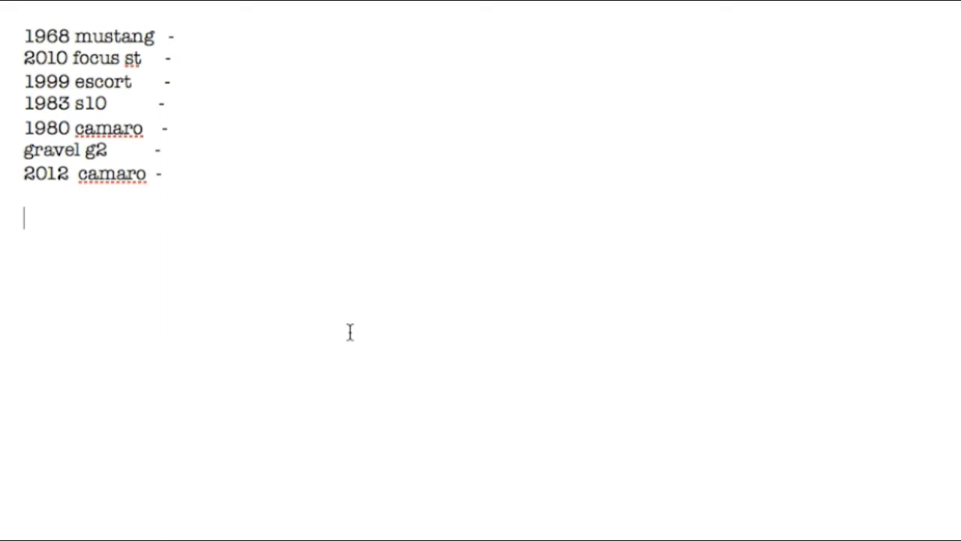
- Add a 'track list' heading with tracks f1, lagona rally and la-paz on separate lines
type("track lits")
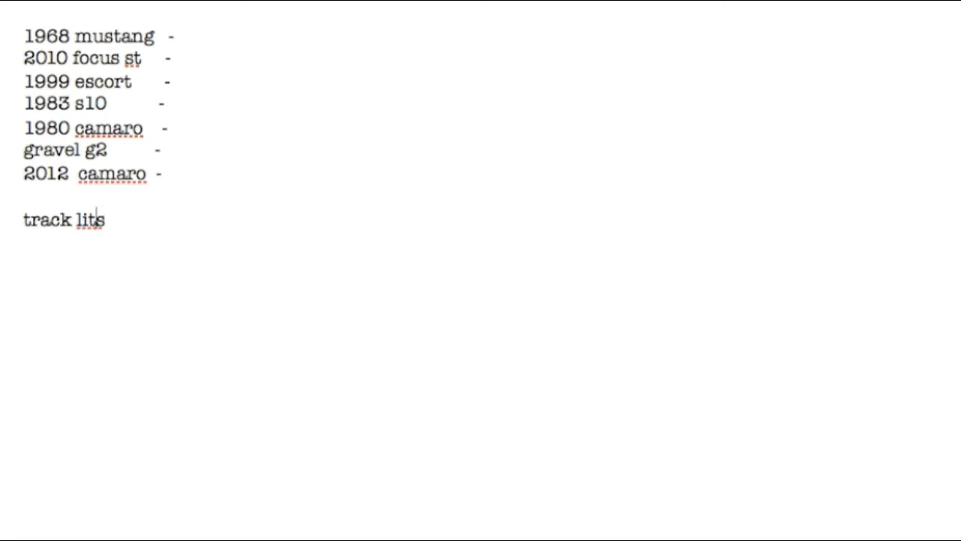
type("list")
type("f")
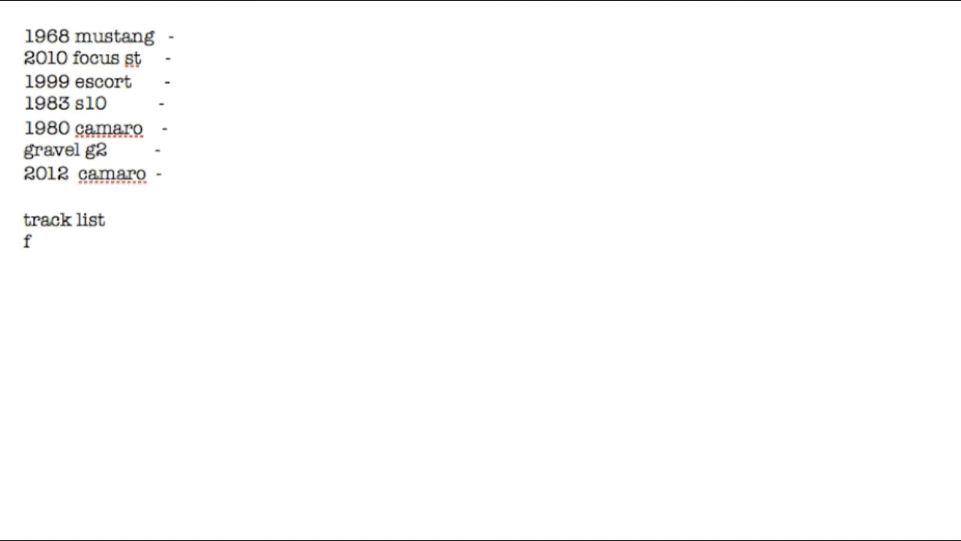
type("1")
type("lagona")
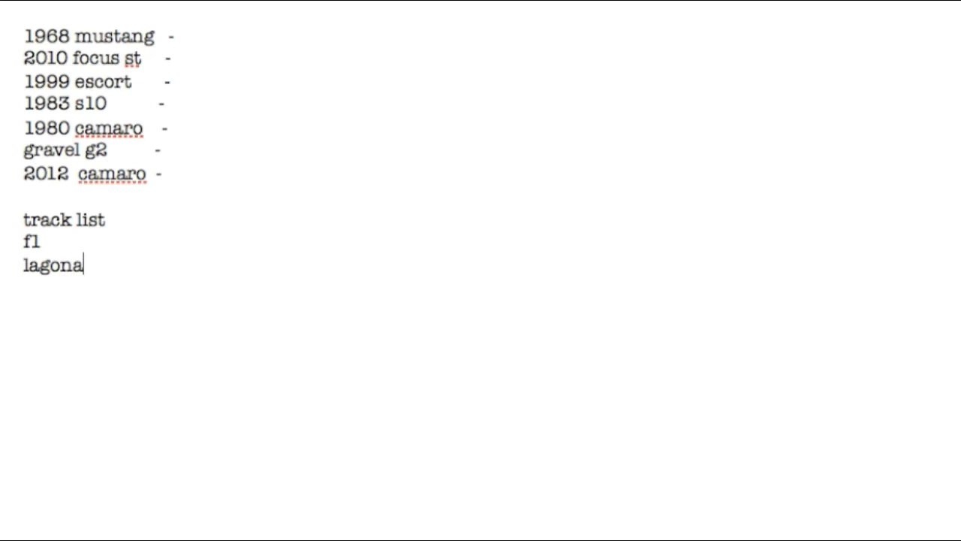
type("rally")
type("la")
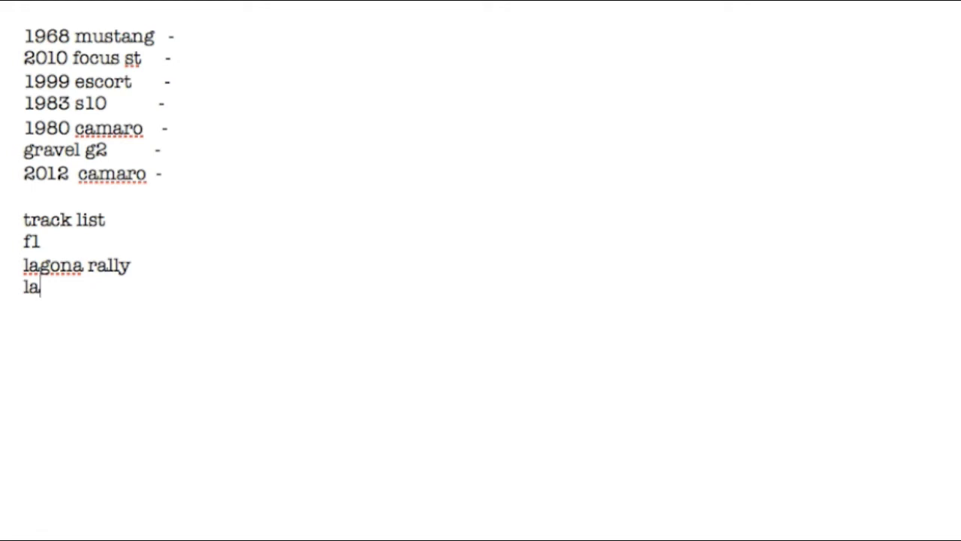
type("-paz")
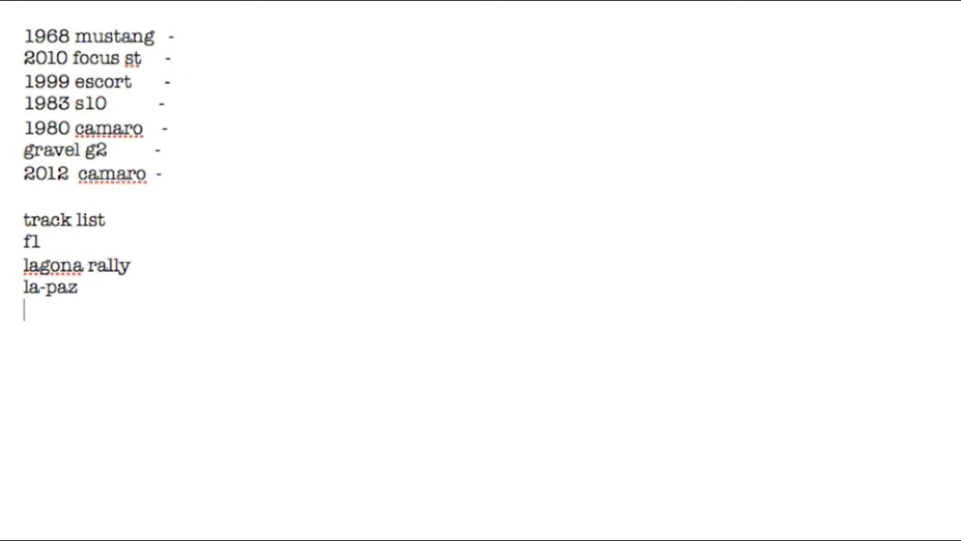
mouse_move(172, 277)
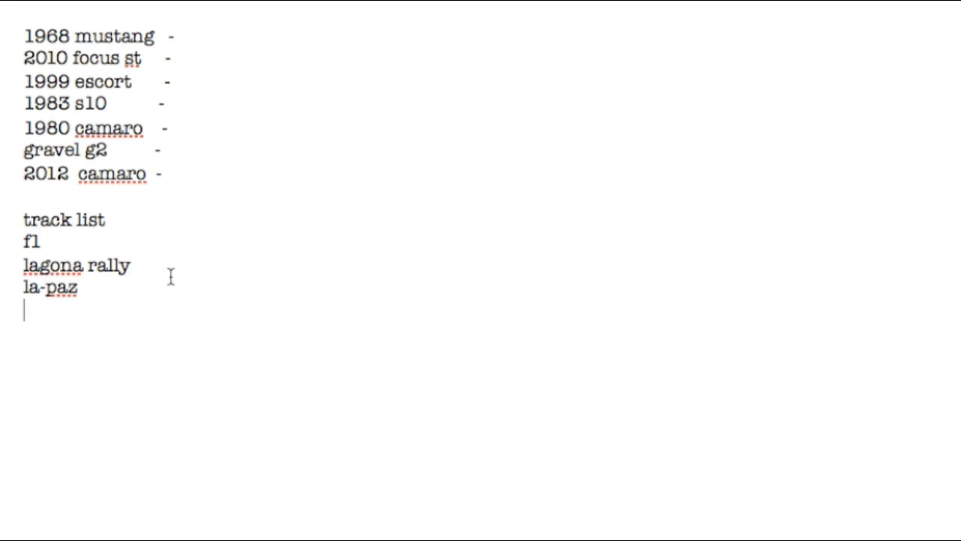
- Extend the heading to 'track list current more mabie' and select the word mabie for rework
type("current")
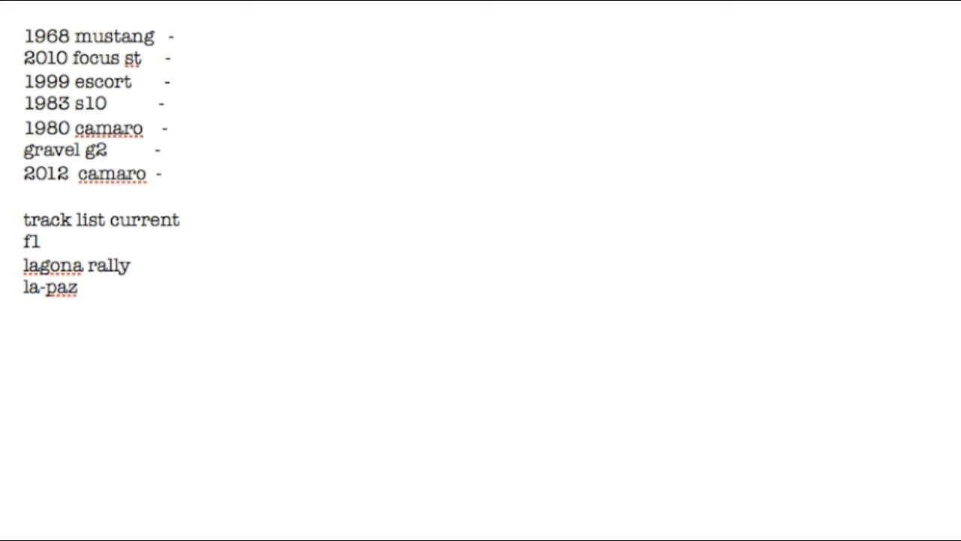
type("more mabie")
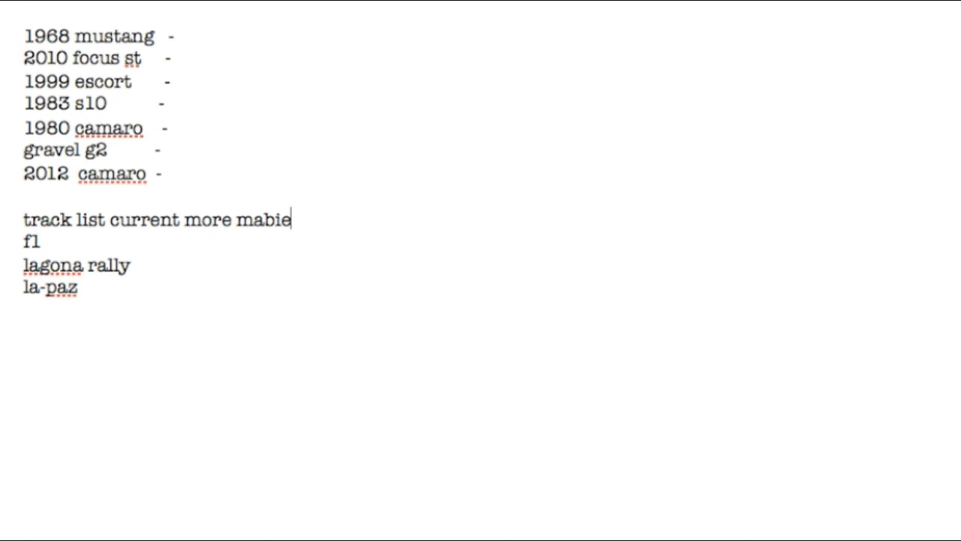
double_click(263, 220)
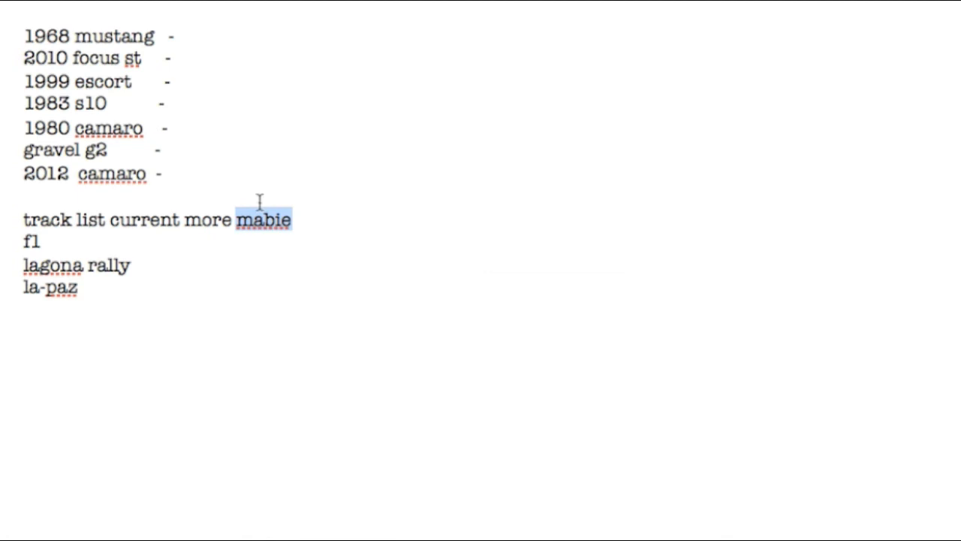